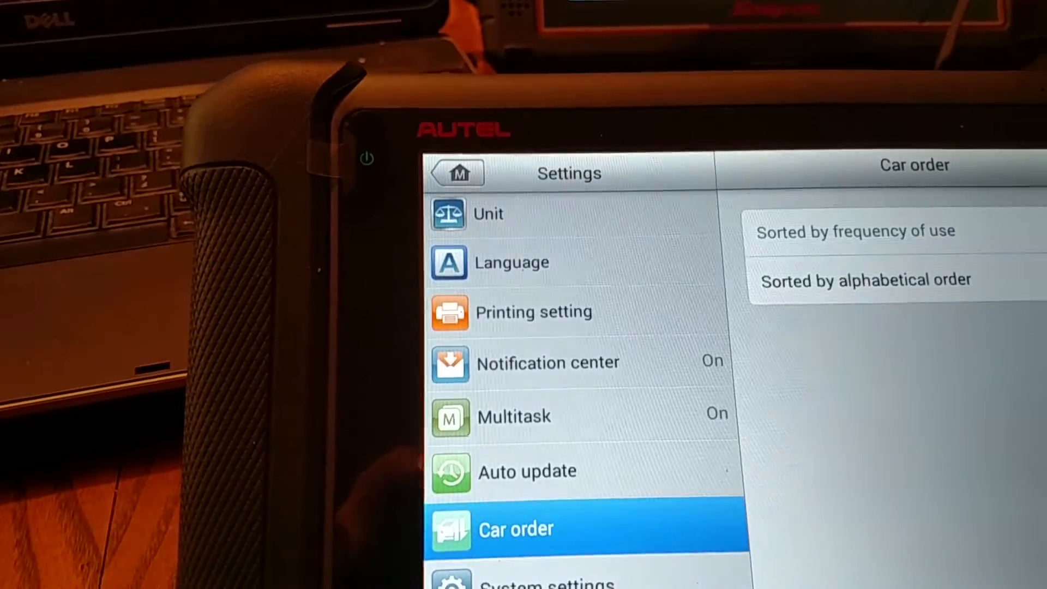
Set Car order to 'Sorted by alphabetical order' and return to the home screen
{"action": "left_click", "coordinate": [856, 231]}
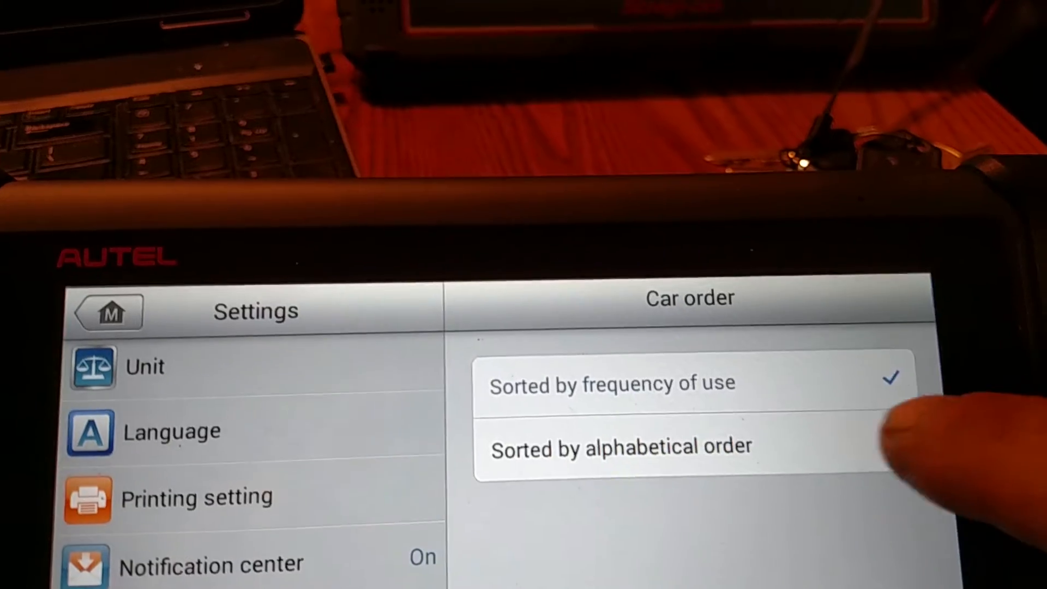
{"action": "left_click", "coordinate": [620, 446]}
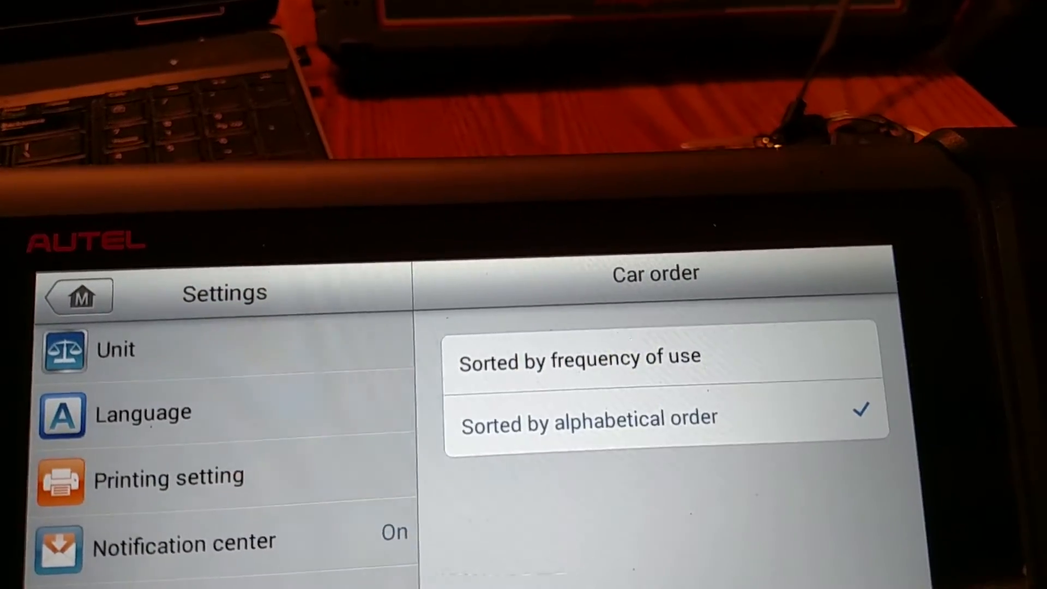
{"action": "left_click", "coordinate": [77, 295]}
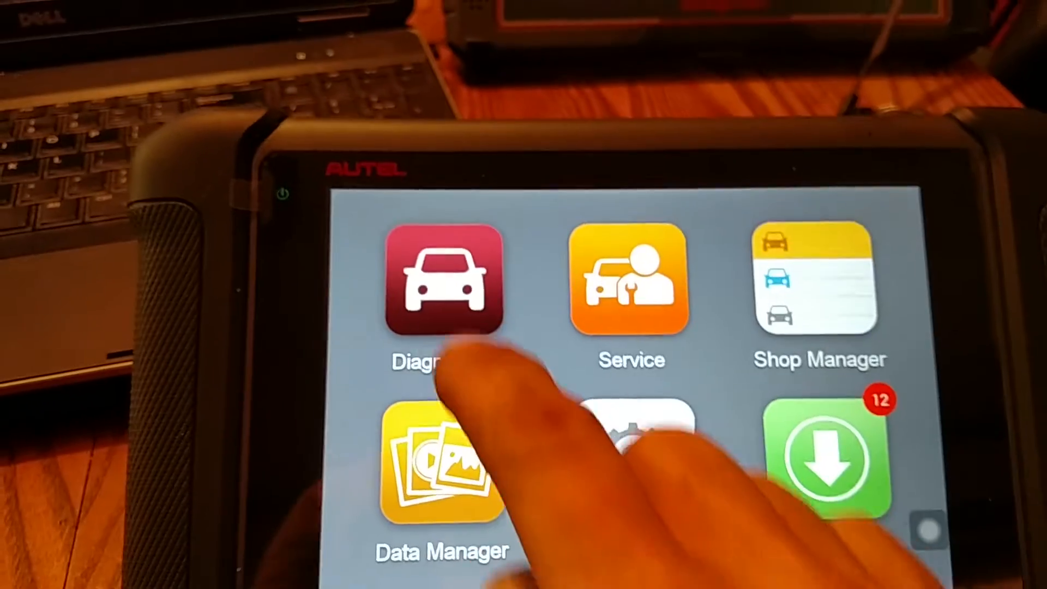
View the alphabetical brand grid in Diagnosis, then set Car order back to 'Sorted by frequency of use'
{"action": "left_click", "coordinate": [441, 280]}
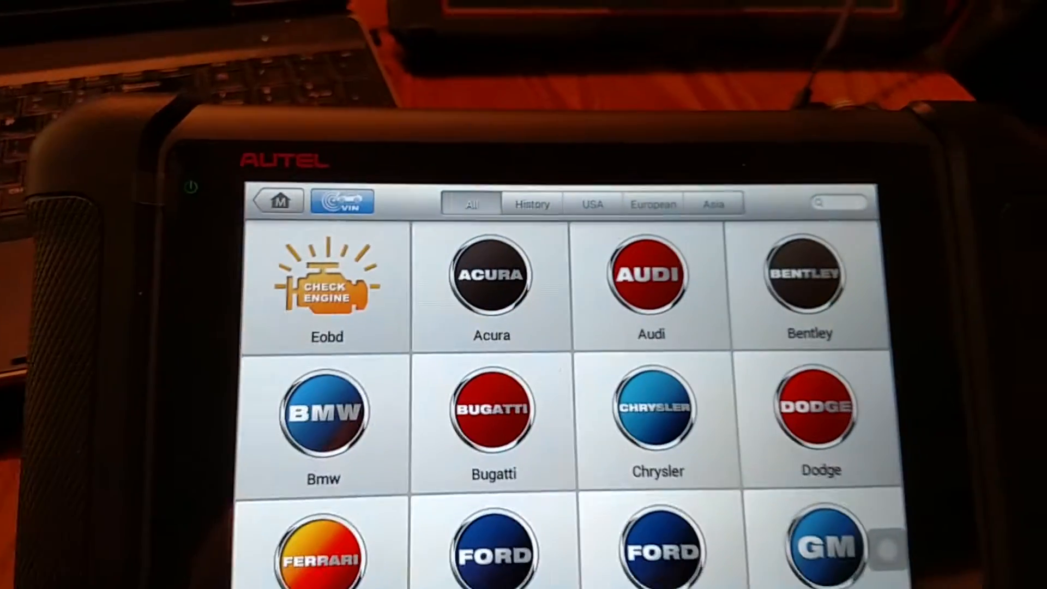
{"action": "scroll", "scroll_direction": "down", "scroll_amount": 3}
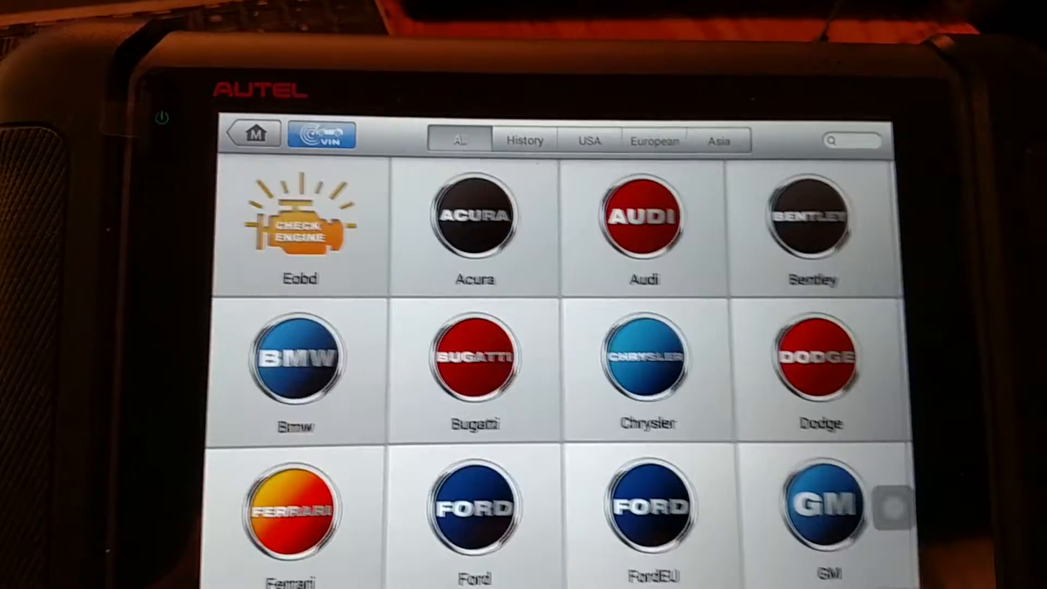
{"action": "left_click", "coordinate": [254, 133]}
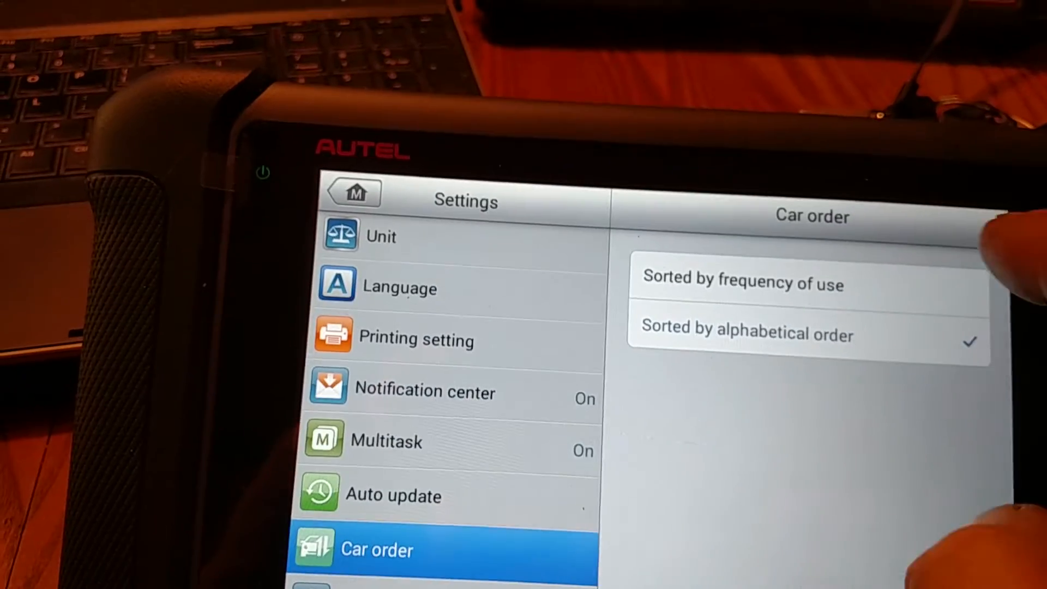
{"action": "left_click", "coordinate": [741, 278]}
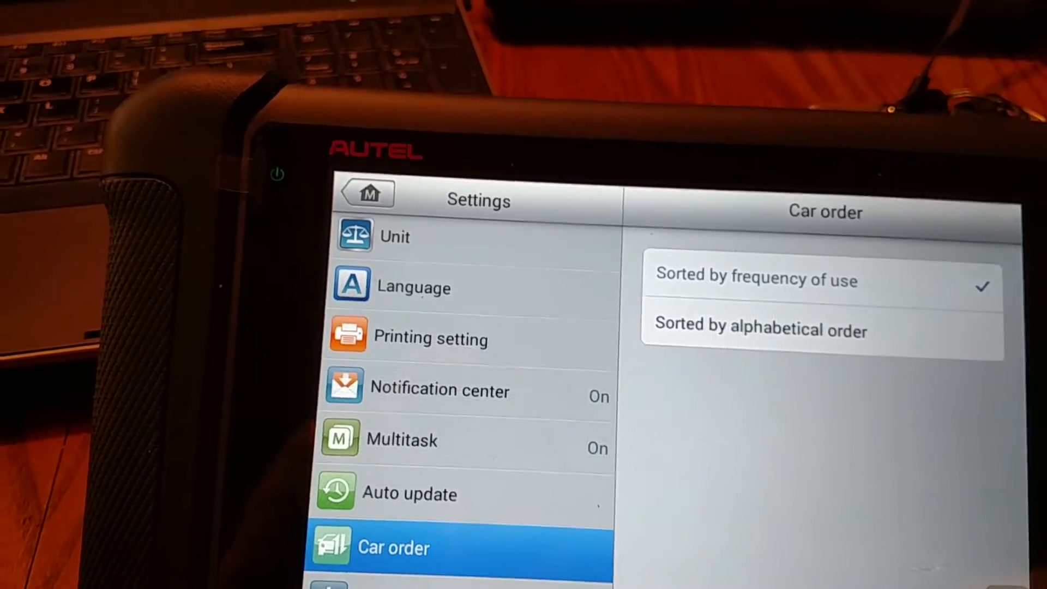